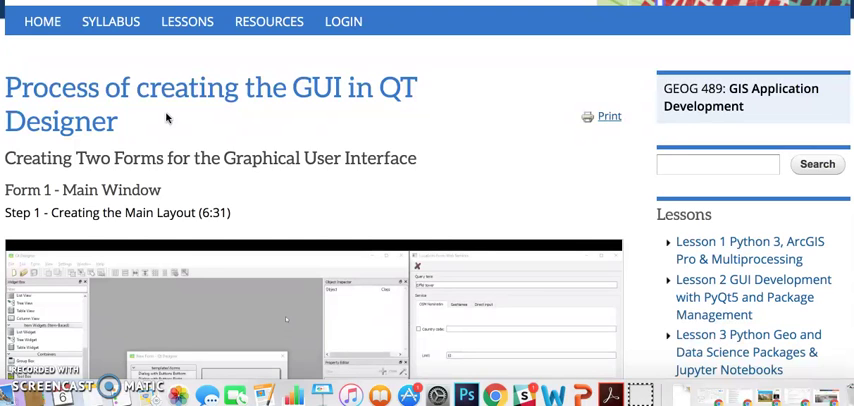
scroll("down", 3)
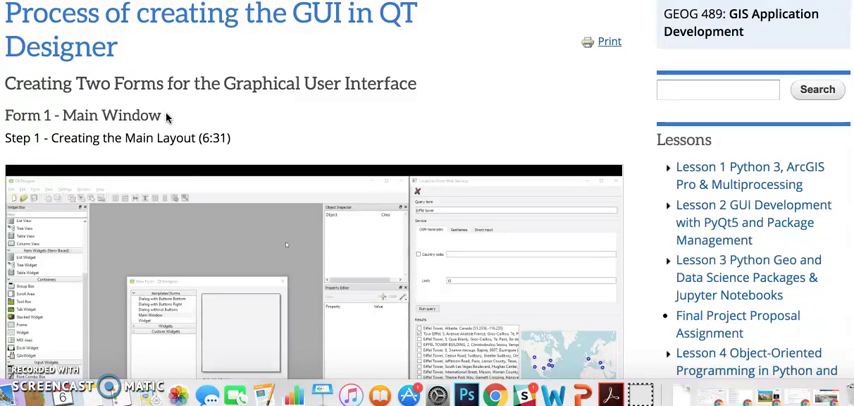
scroll("down", 3)
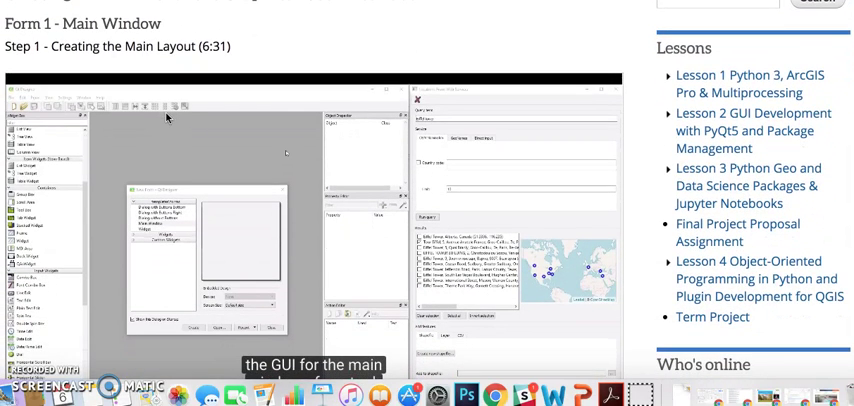
scroll("down", 3)
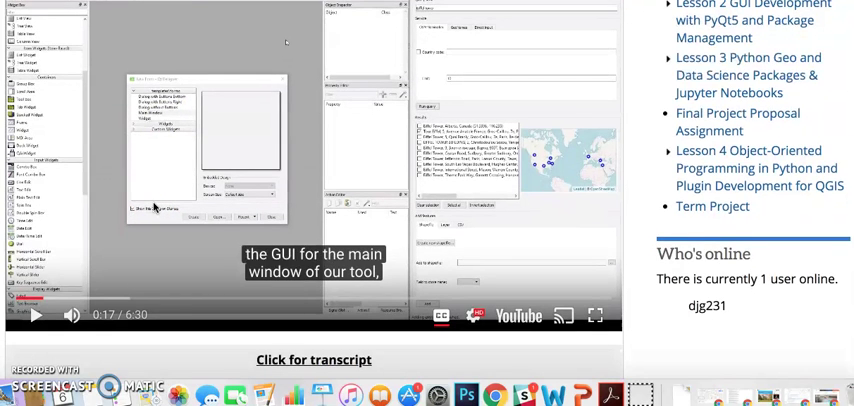
scroll("down", 3)
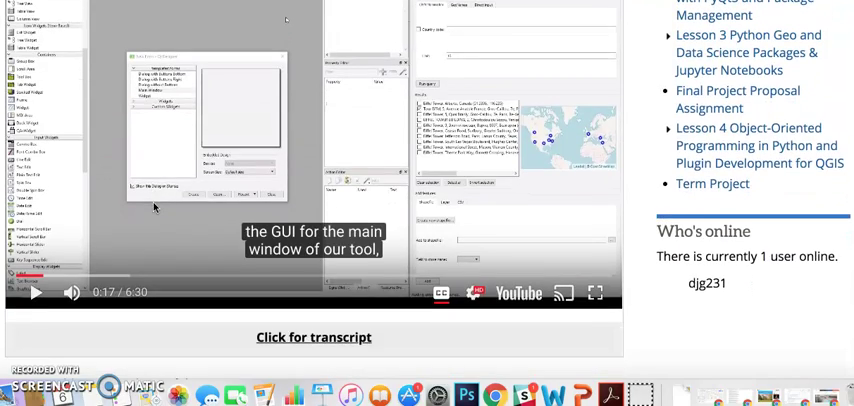
scroll("down", 3)
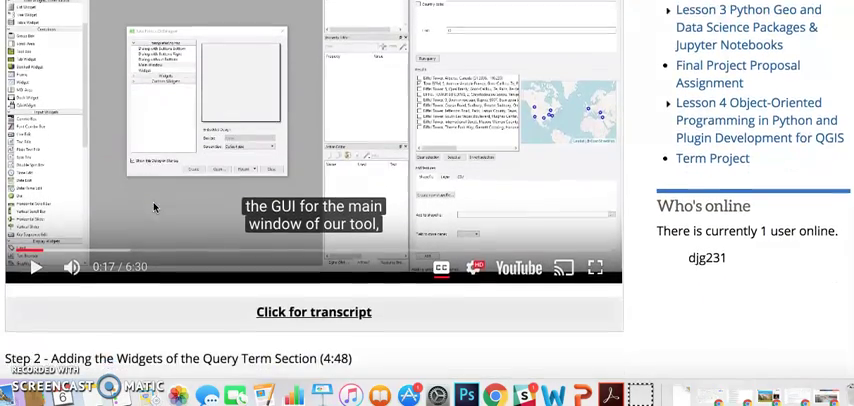
scroll("down", 3)
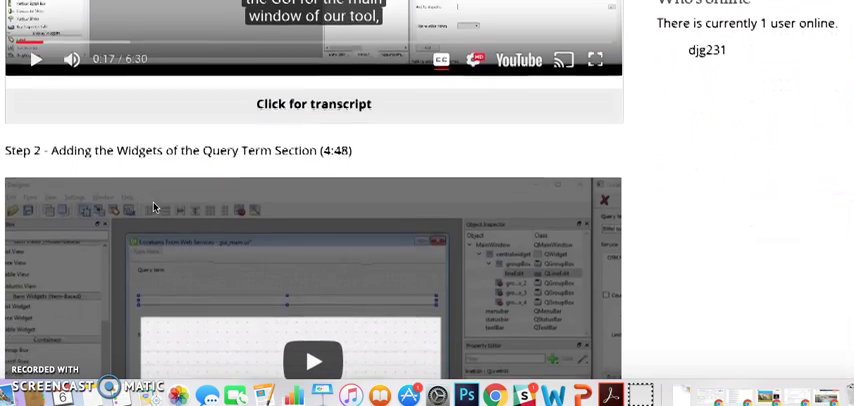
scroll("down", 3)
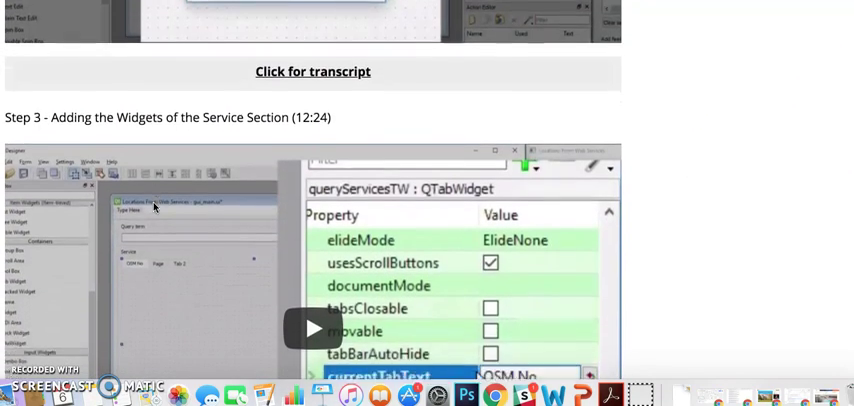
scroll("down", 3)
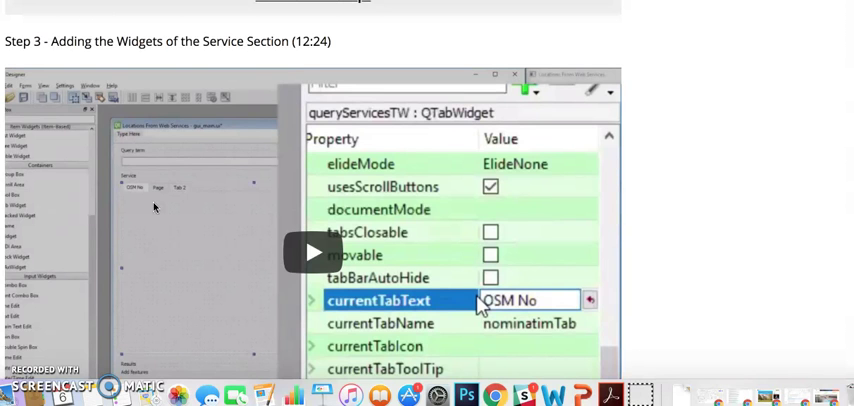
scroll("down", 3)
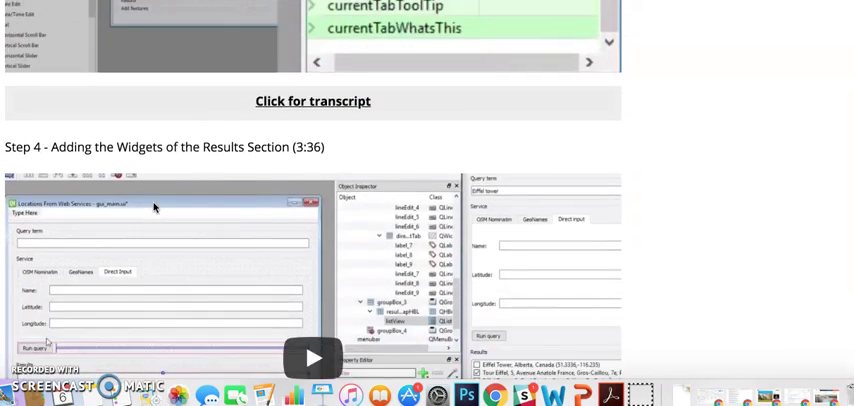
scroll("down", 3)
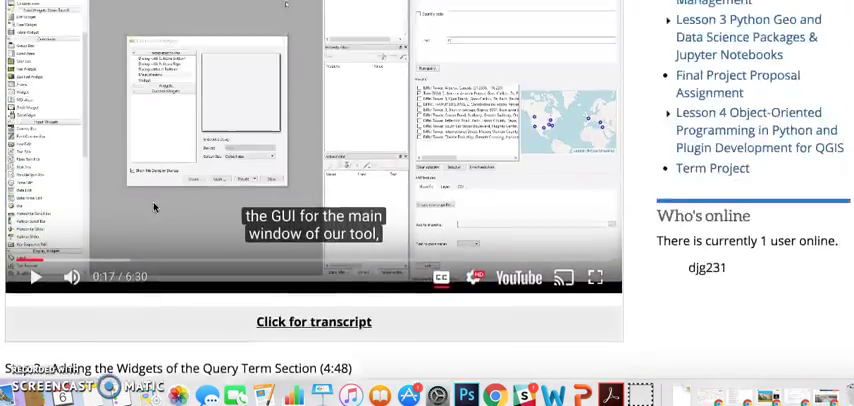
scroll("up", 3)
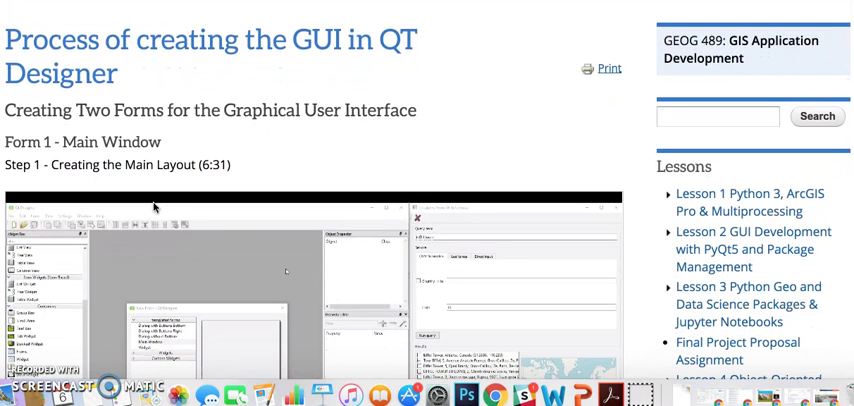